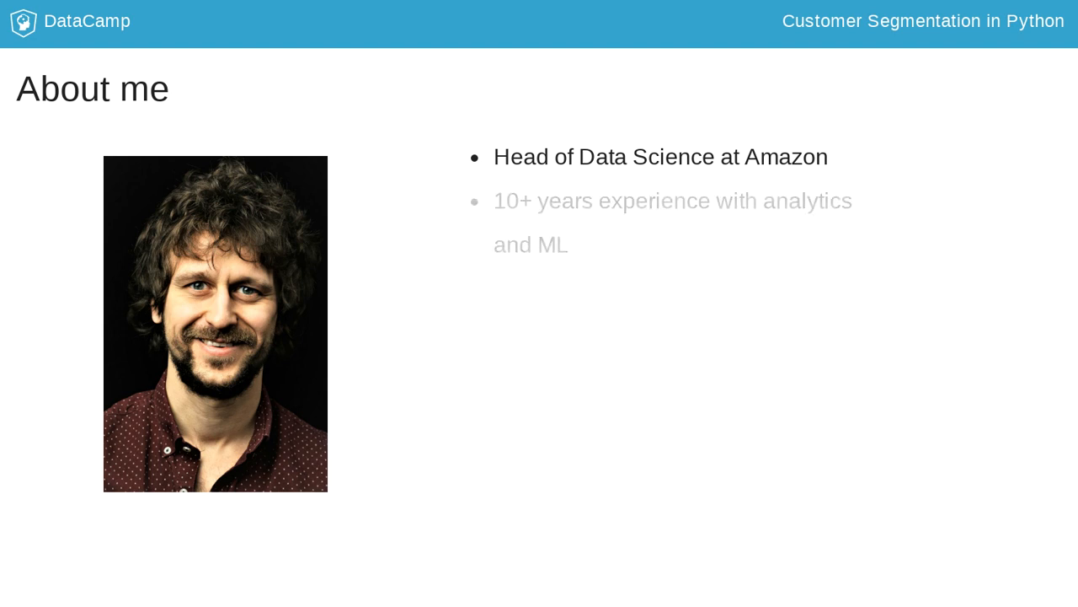
pyautogui.press('Right')
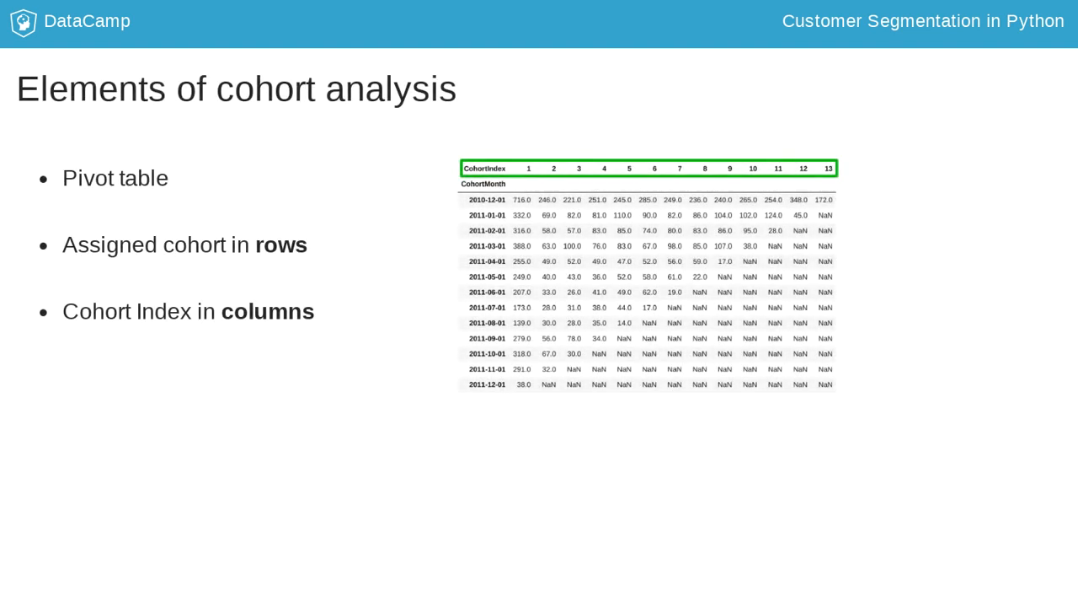